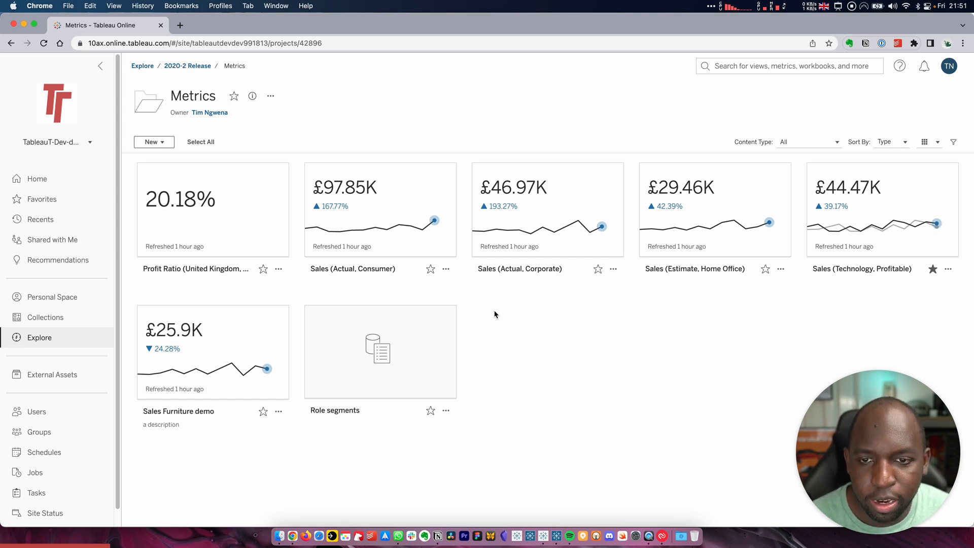
mouse_move(468, 300)
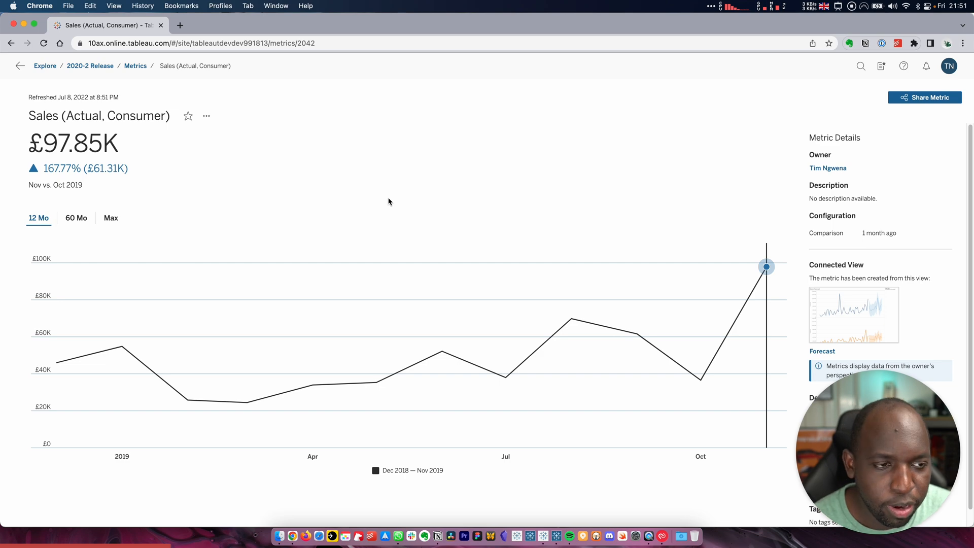
mouse_move(804, 420)
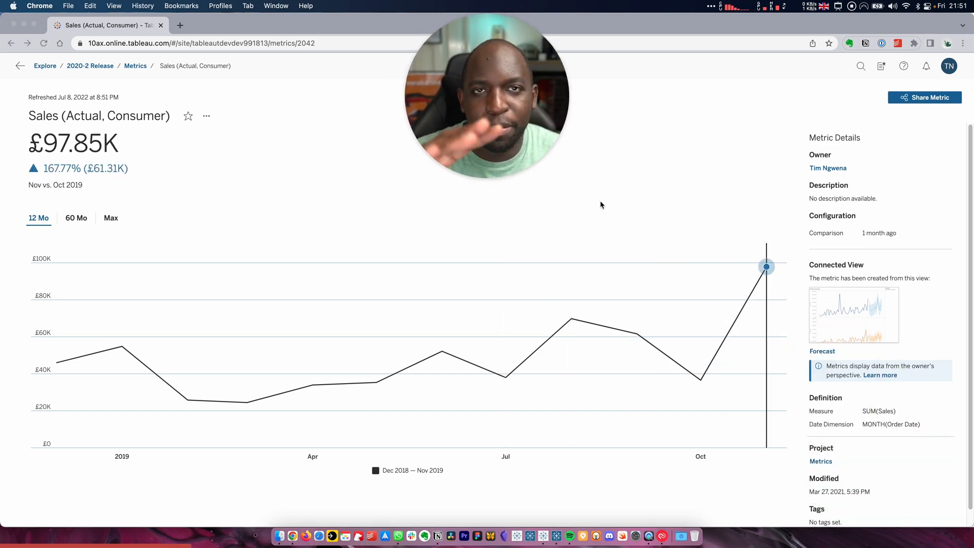
mouse_move(609, 274)
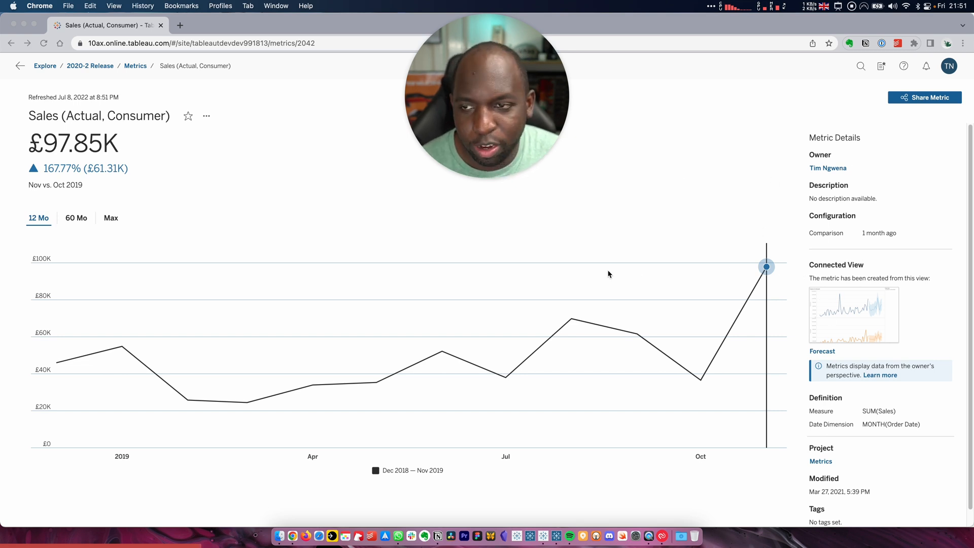
Step: Save 'test description' as the description of the Sales (Actual, Consumer) metric
scroll(down, 3)
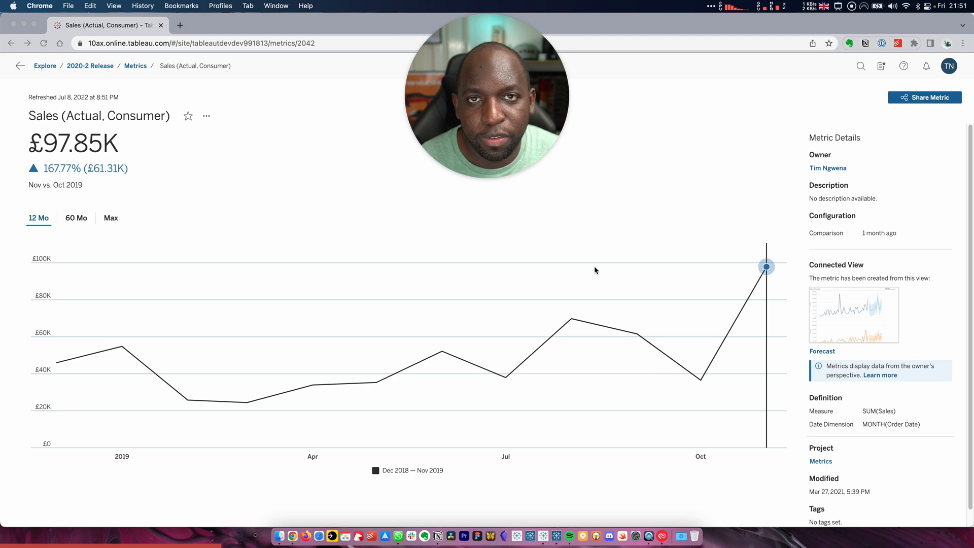
mouse_move(571, 318)
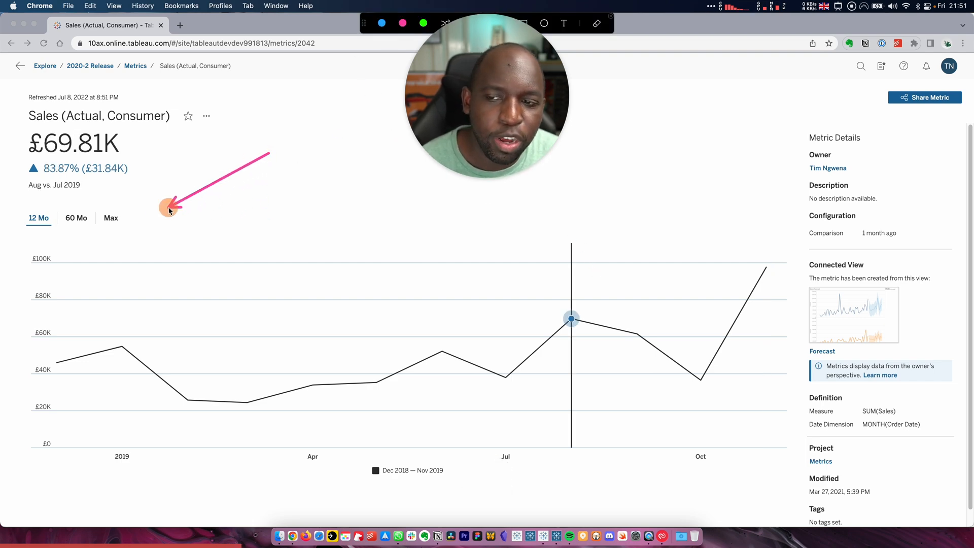
mouse_move(391, 328)
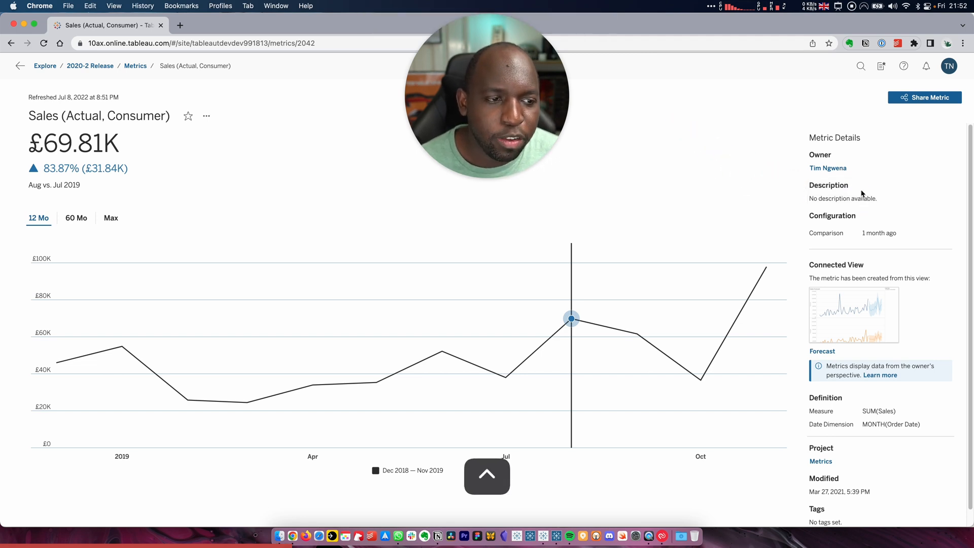
mouse_move(863, 233)
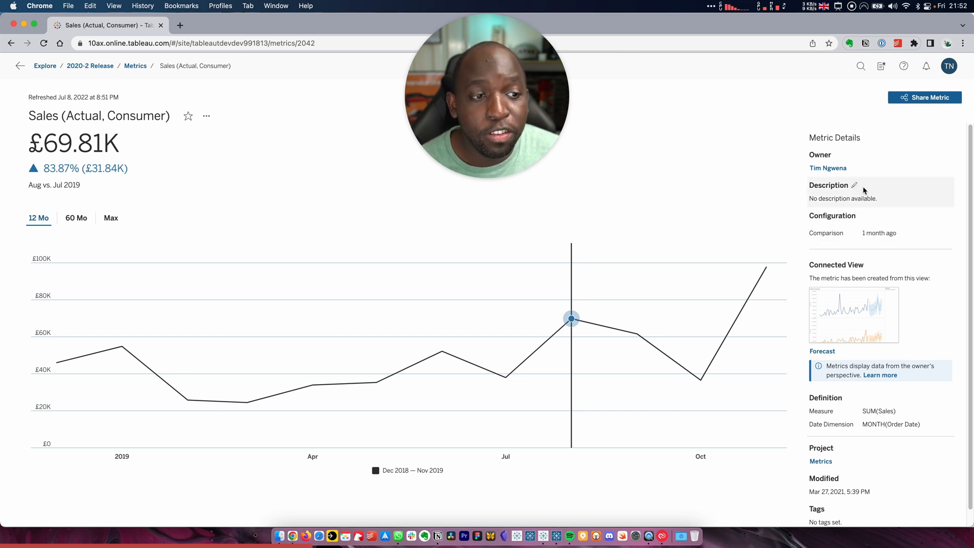
click(855, 185)
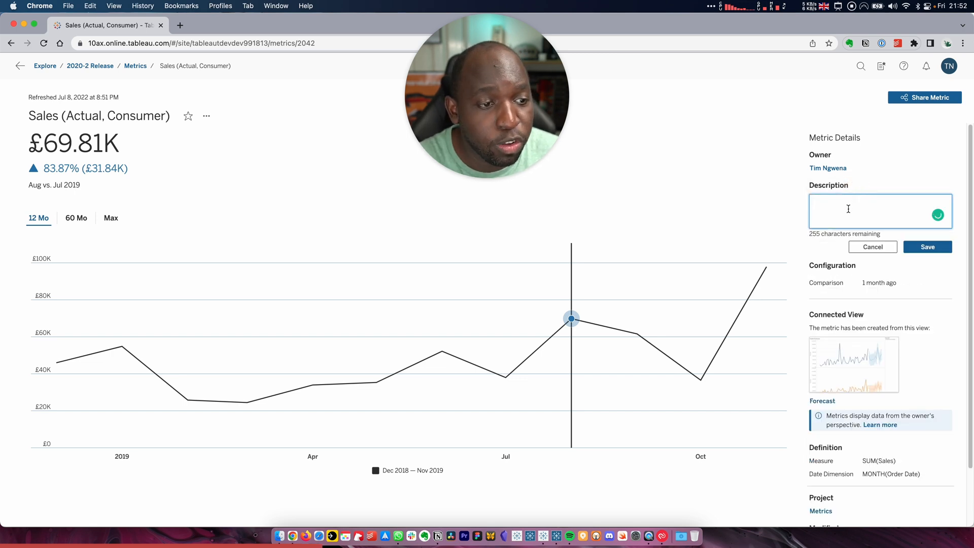
text(test d)
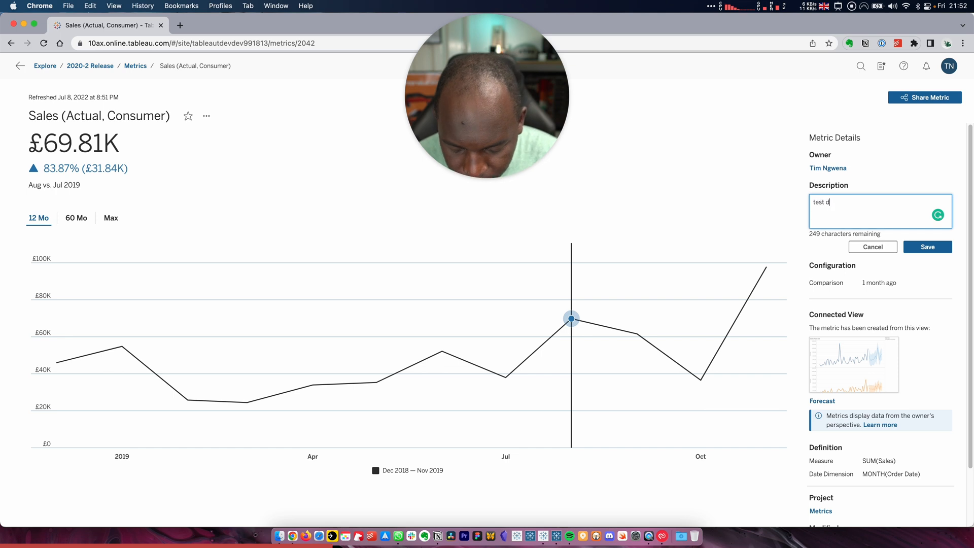
text(escription)
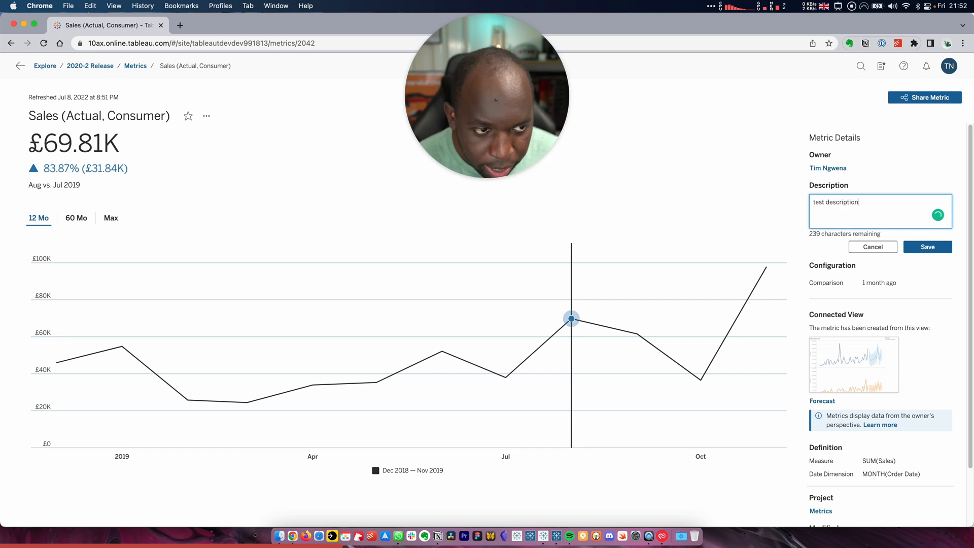
click(927, 247)
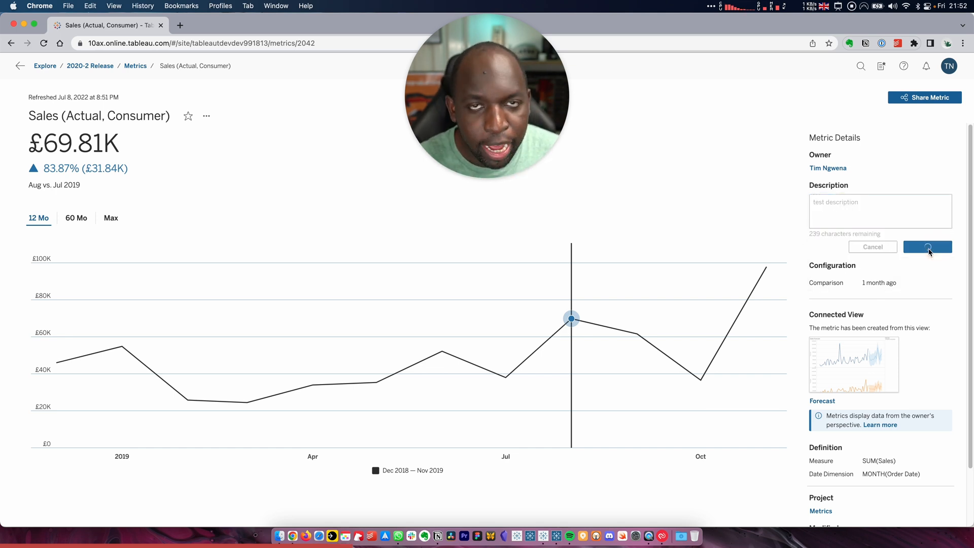
click(926, 246)
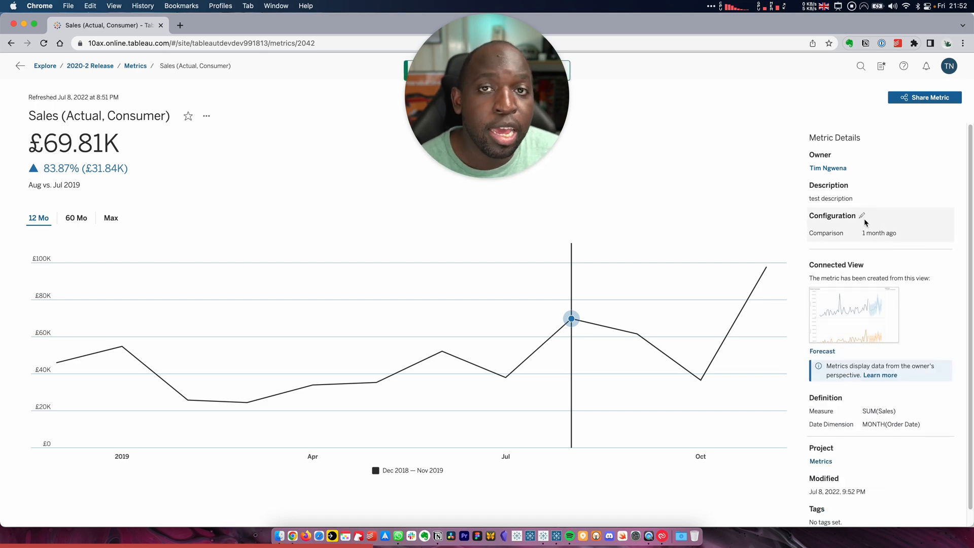
Step: Edit the metric configuration, trying a 60-month date range then switching to a custom range
click(861, 216)
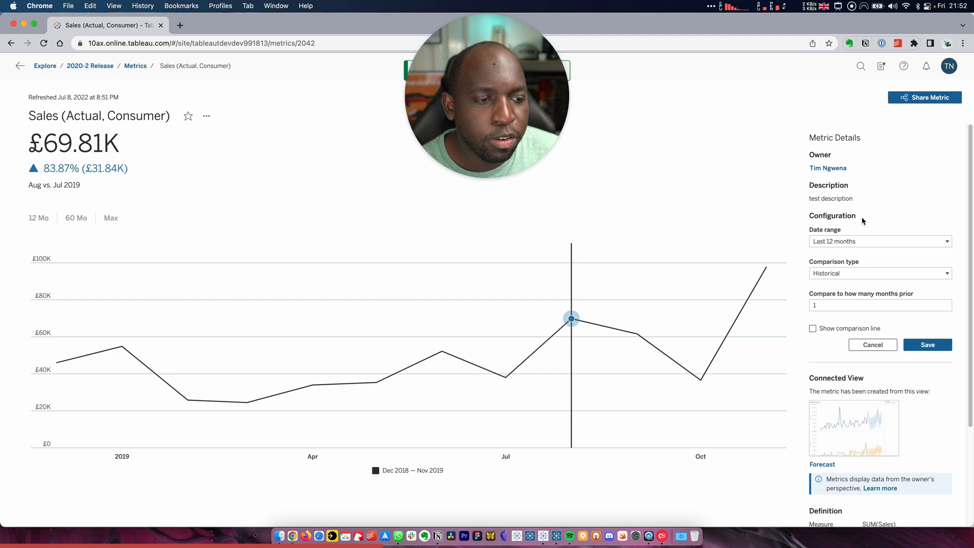
mouse_move(870, 237)
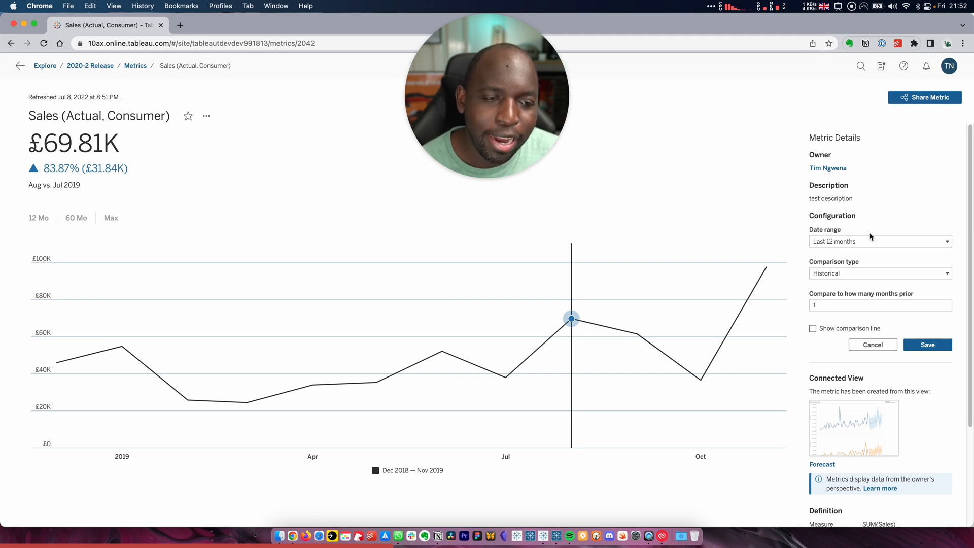
click(880, 241)
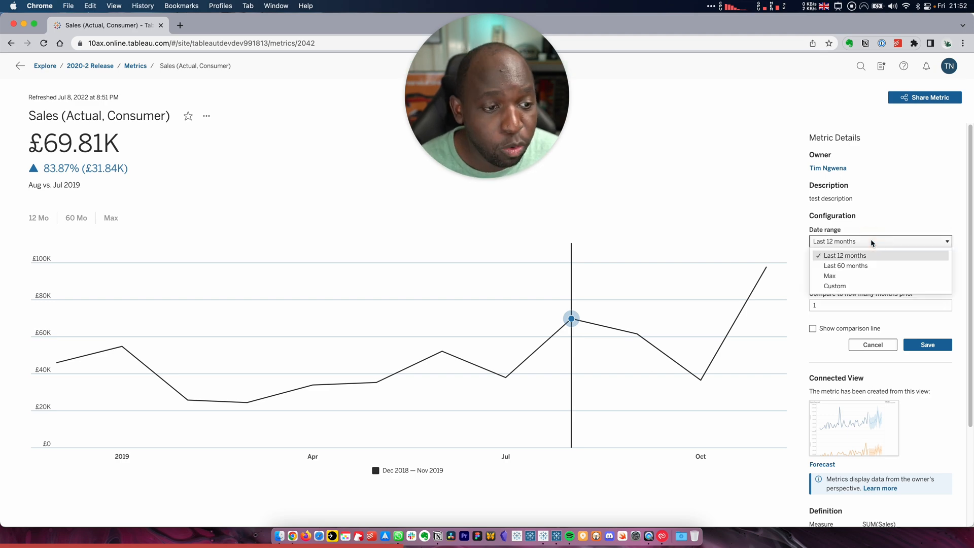
click(846, 265)
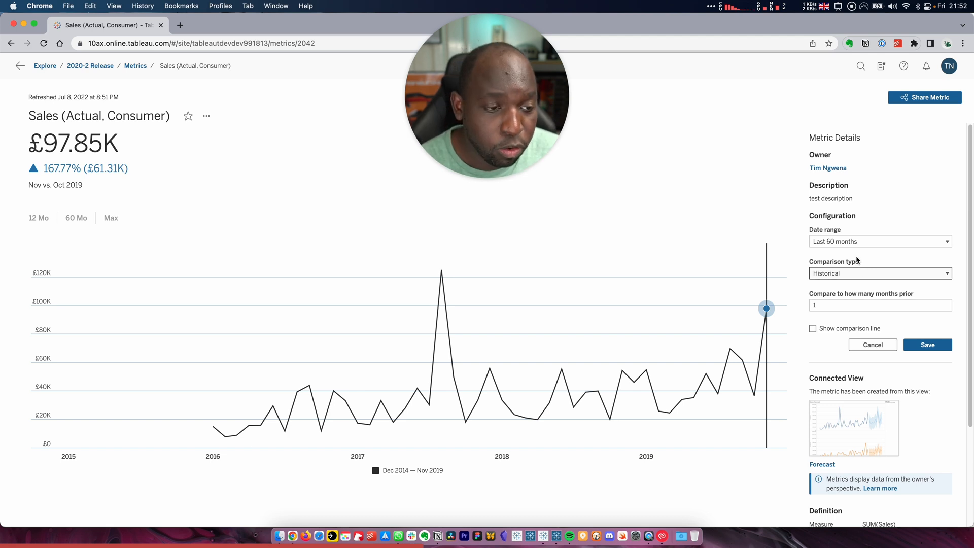
click(880, 241)
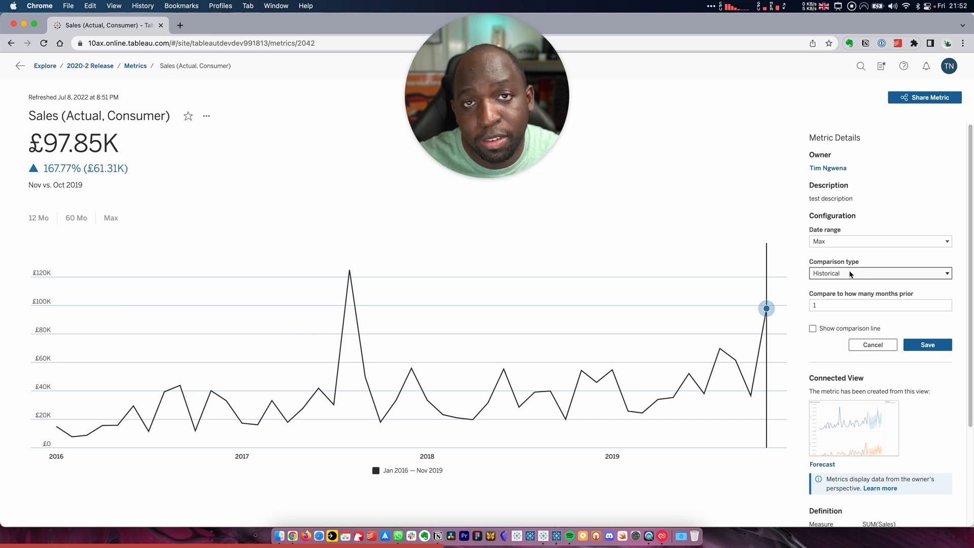
click(879, 241)
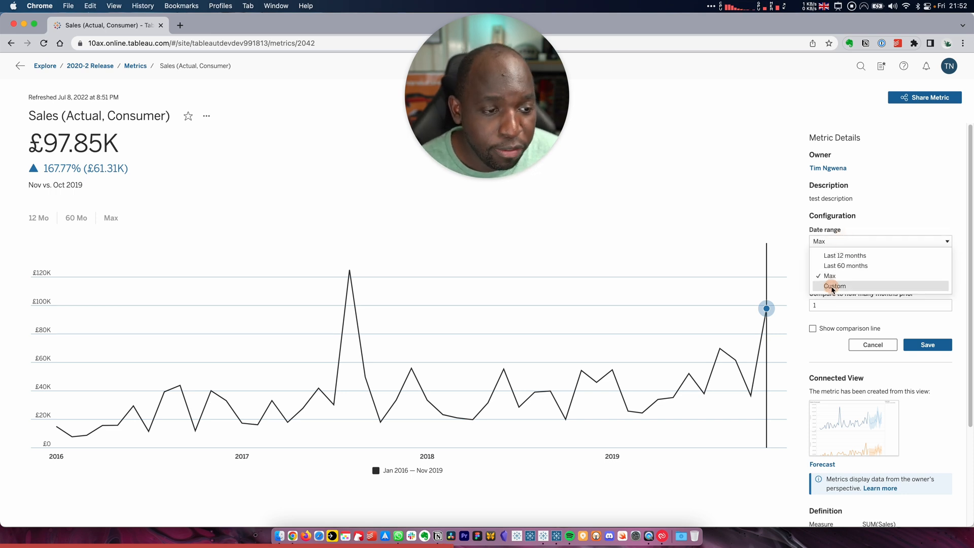
click(834, 286)
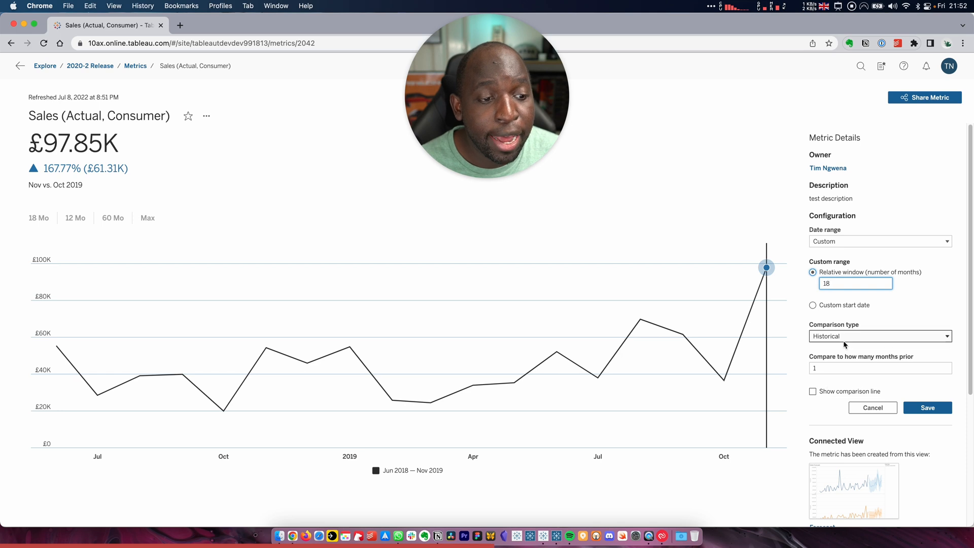
mouse_move(850, 343)
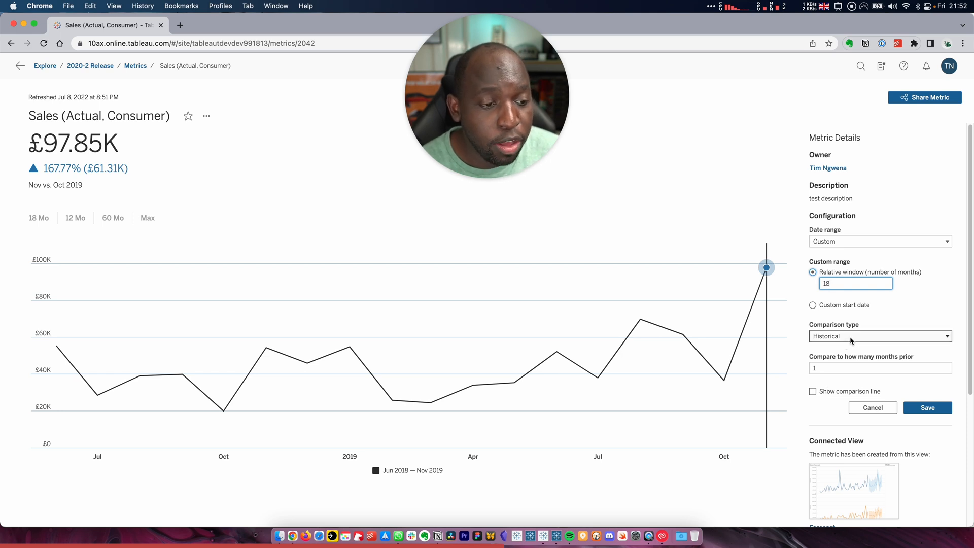
Step: Keep the custom 18-month relative range and change the comparison type from Historical to Constant
click(876, 368)
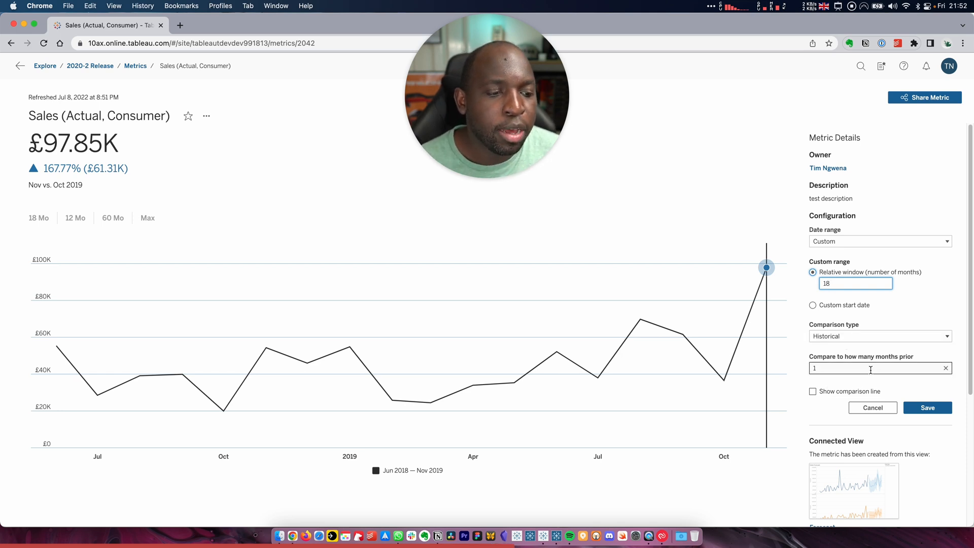
click(877, 368)
text(3)
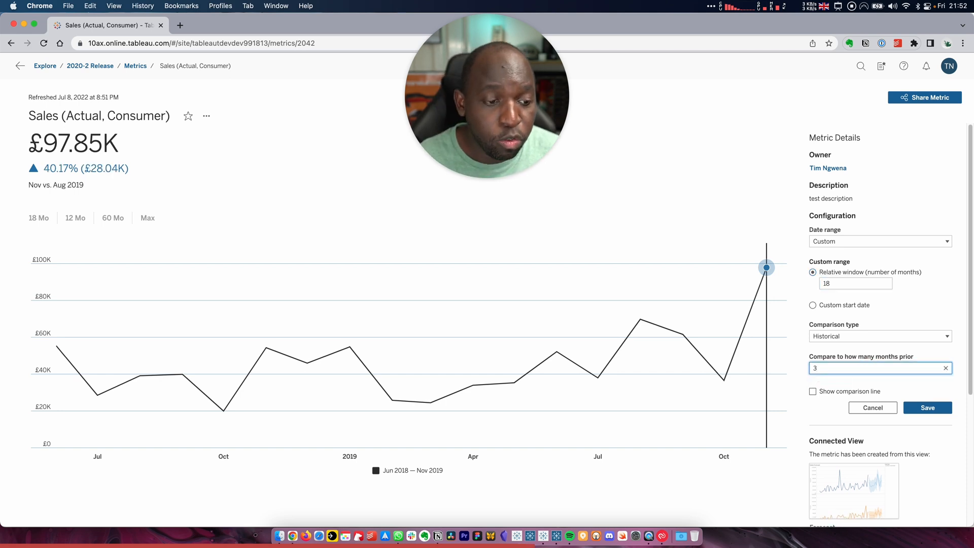
click(813, 391)
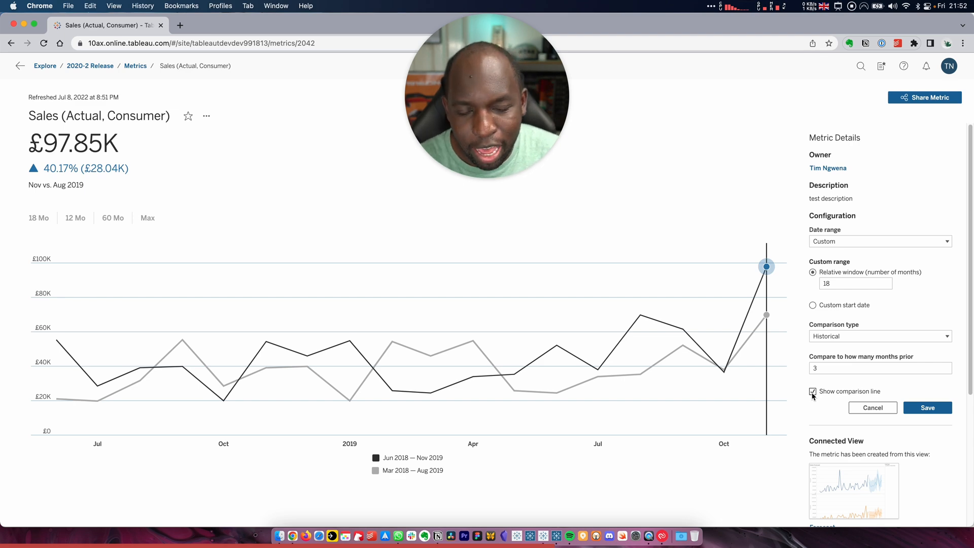
click(870, 368)
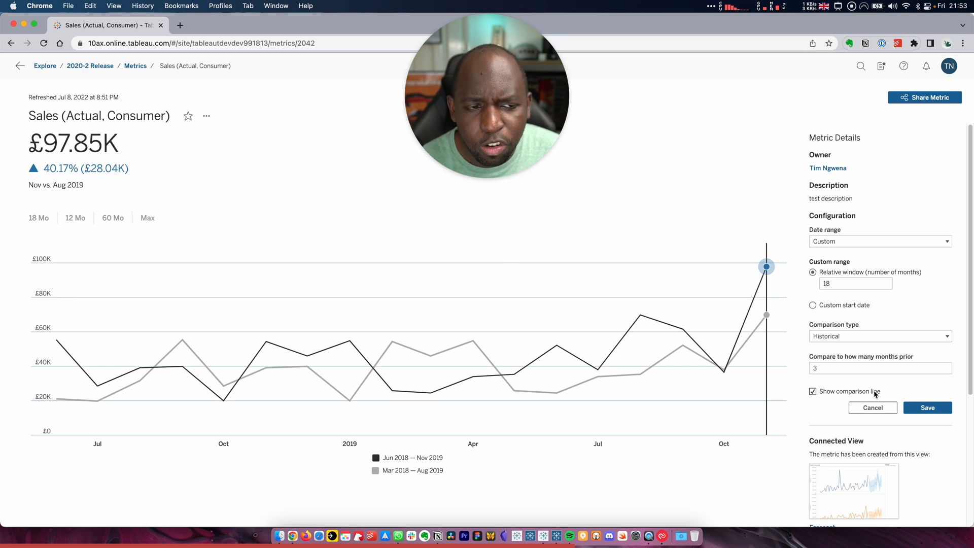
click(878, 241)
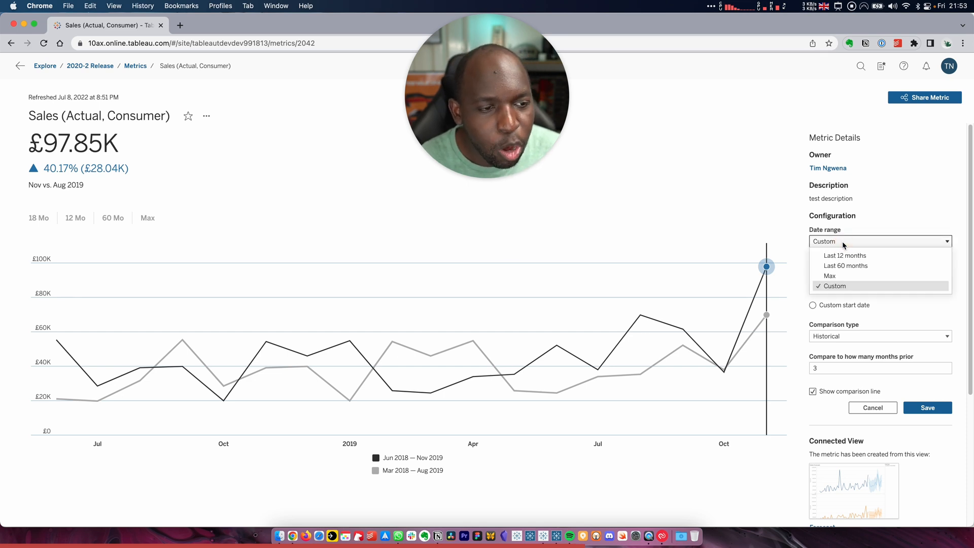
click(834, 286)
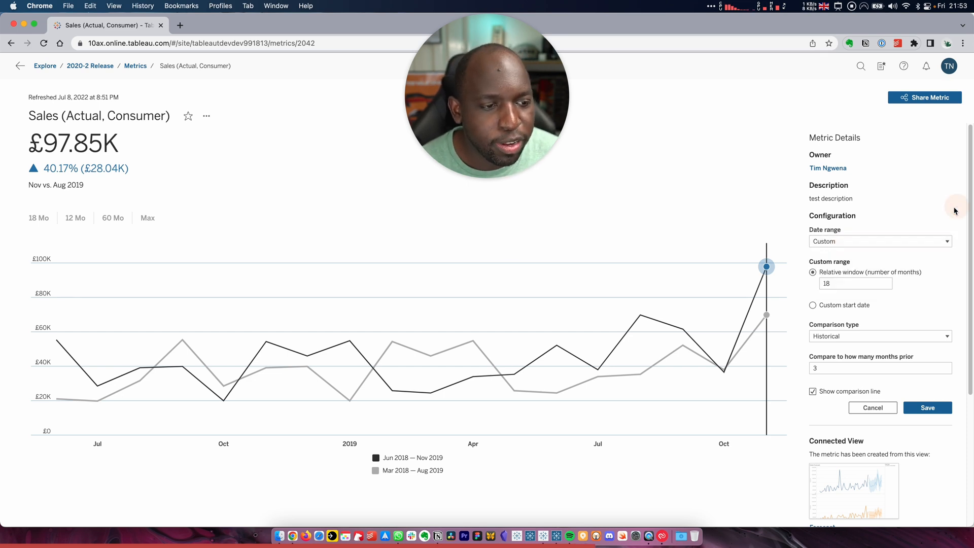
click(879, 336)
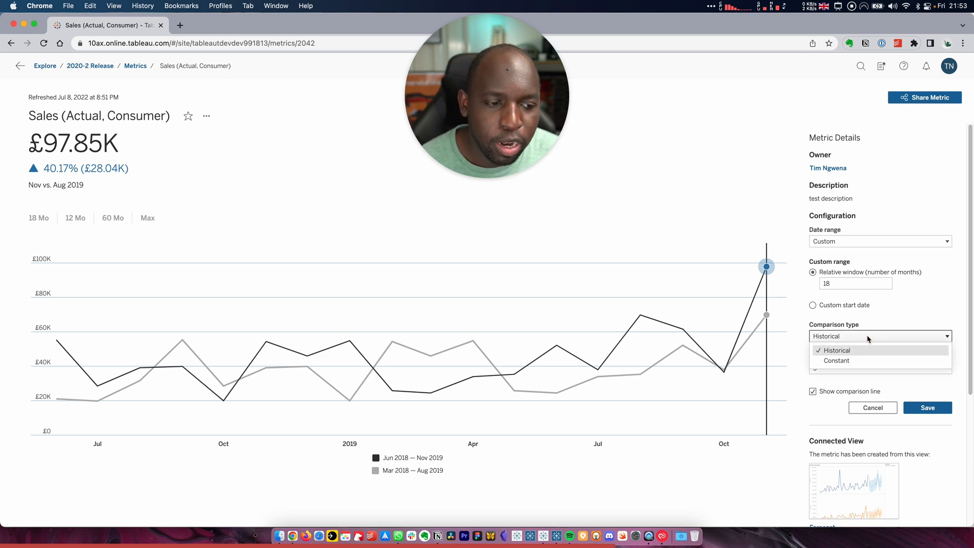
click(836, 360)
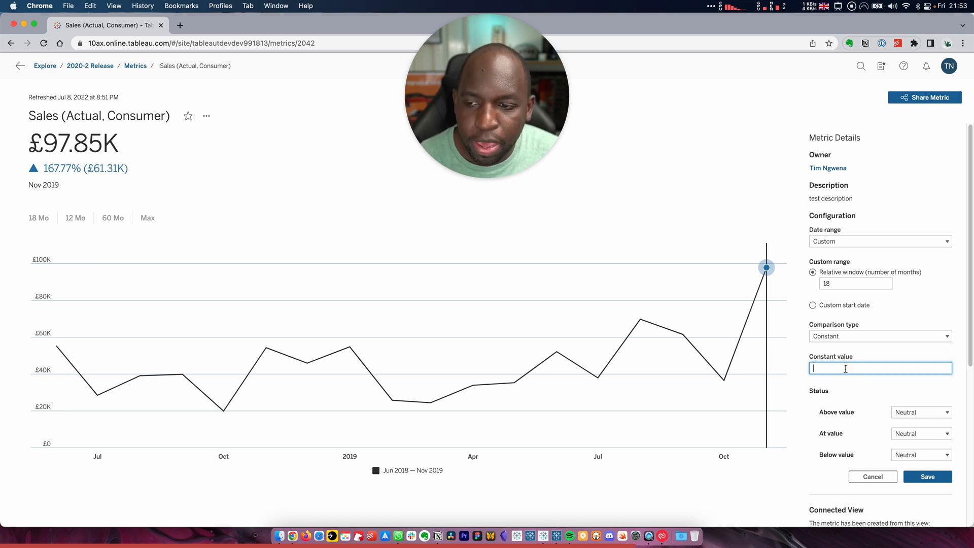
Step: Save a £40K constant target with values above it Good and below it Bad
text(40000)
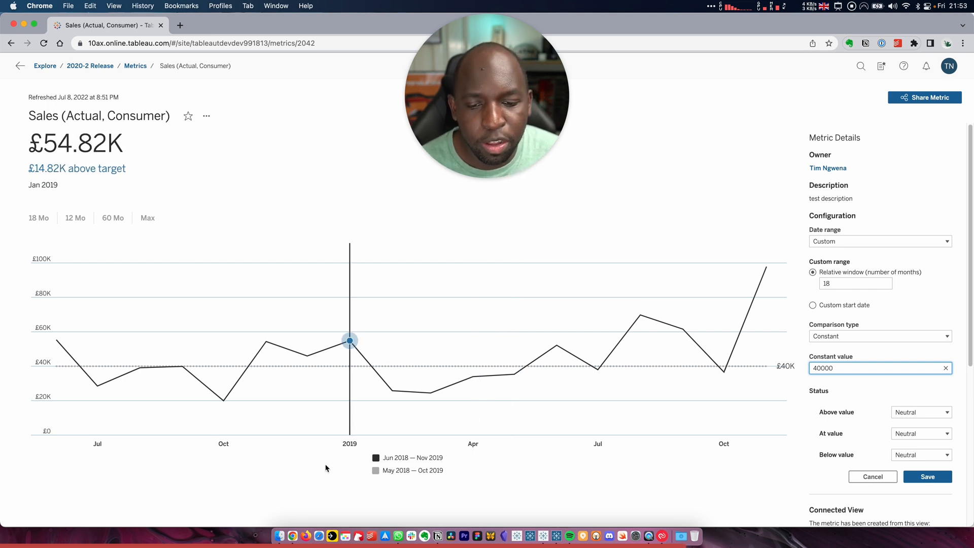
mouse_move(583, 458)
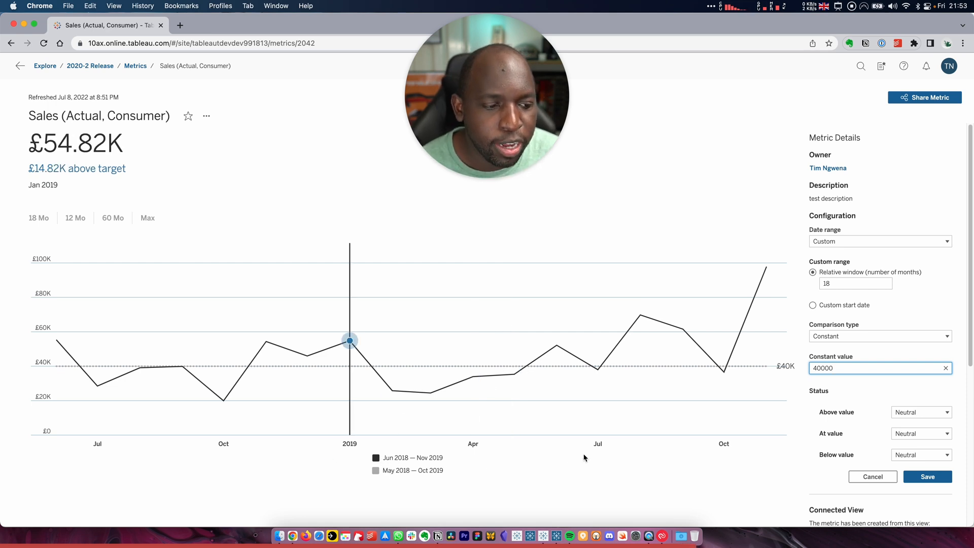
mouse_move(766, 267)
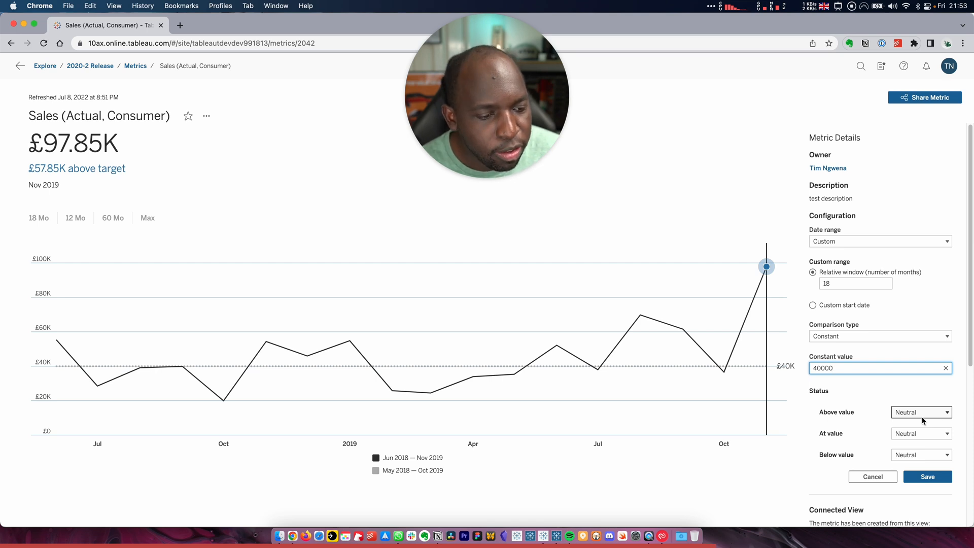
click(921, 412)
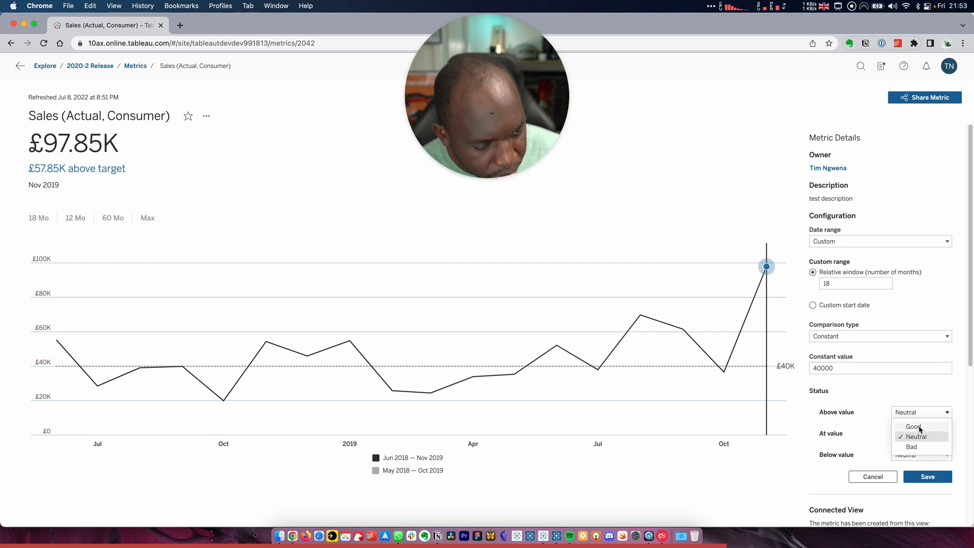
click(914, 426)
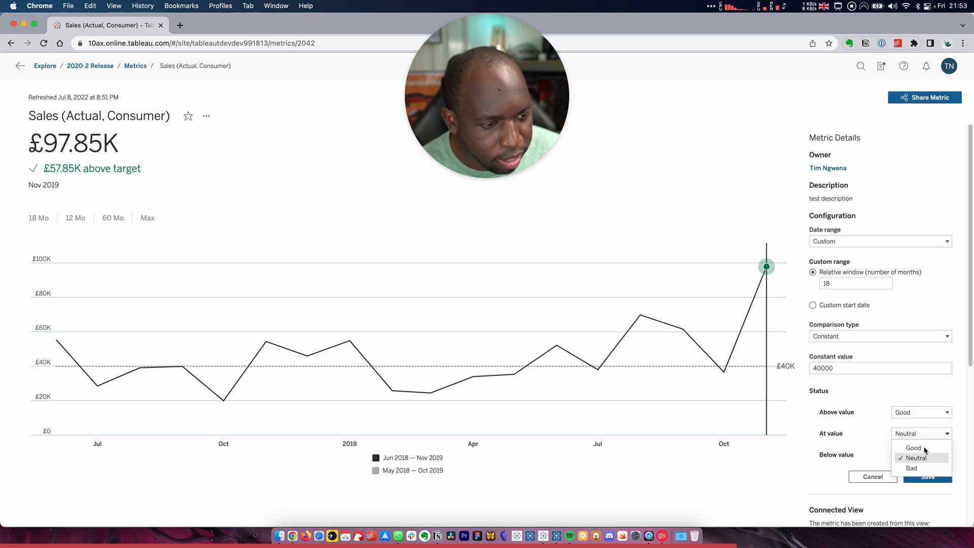
click(911, 468)
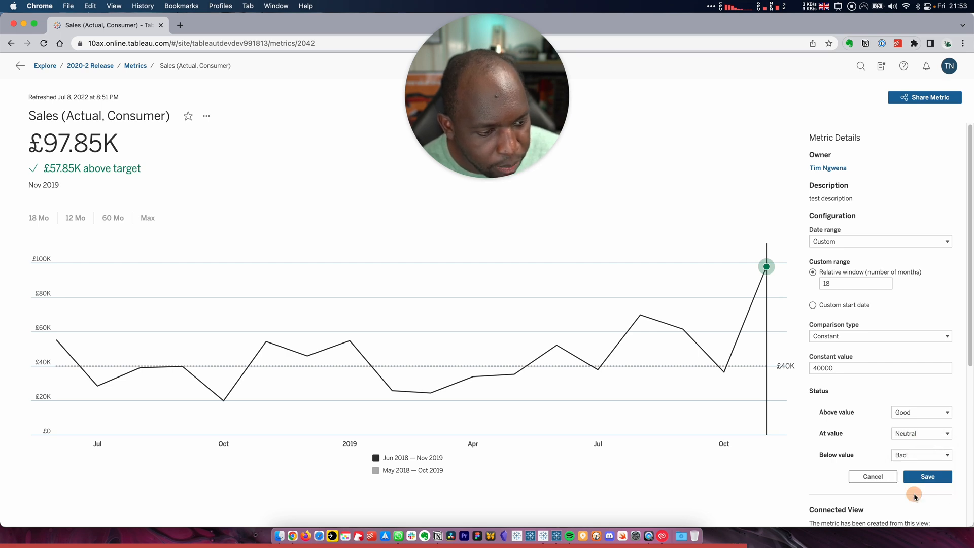
click(927, 476)
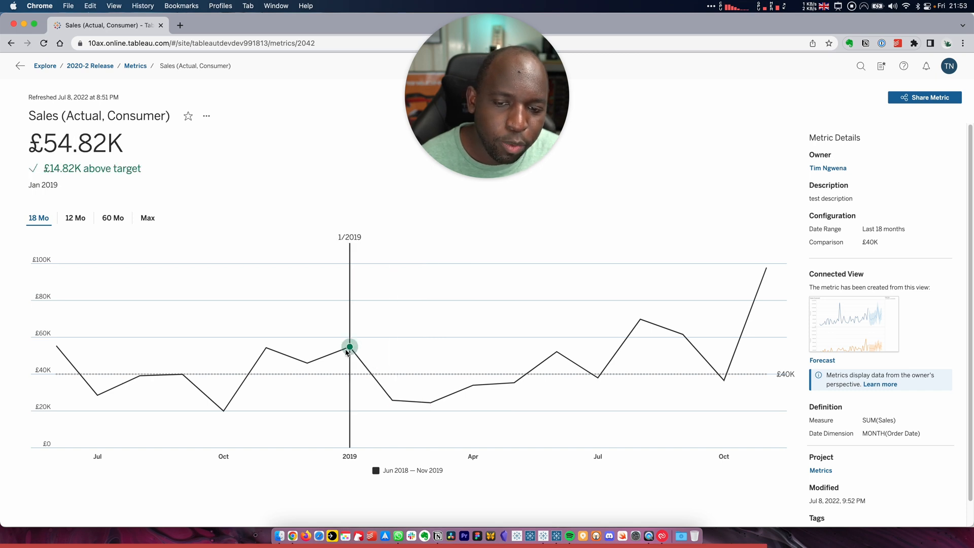
mouse_move(767, 268)
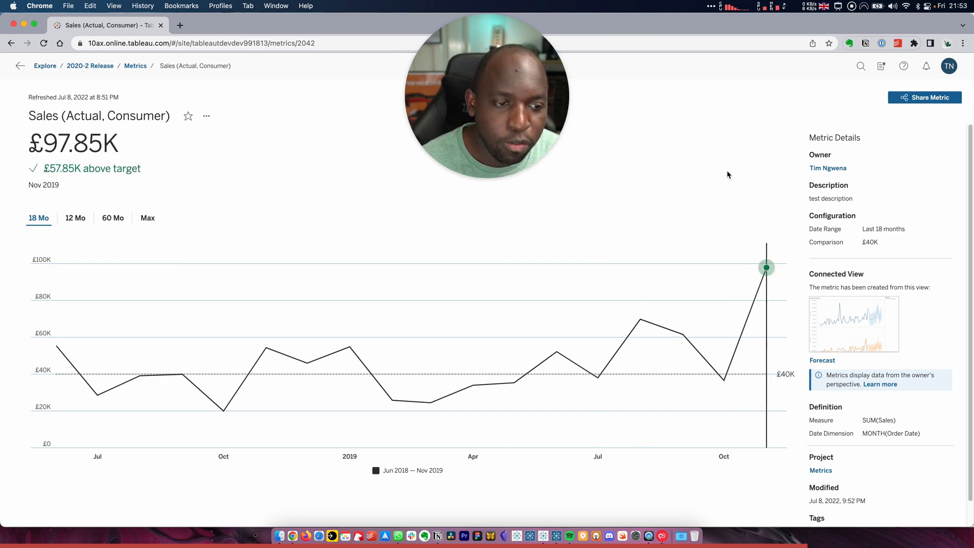
click(97, 395)
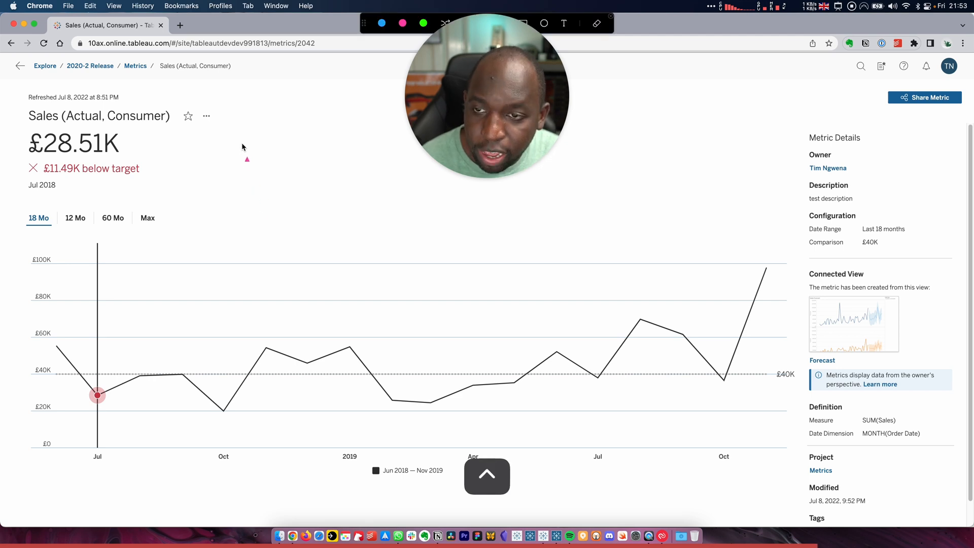
mouse_move(731, 232)
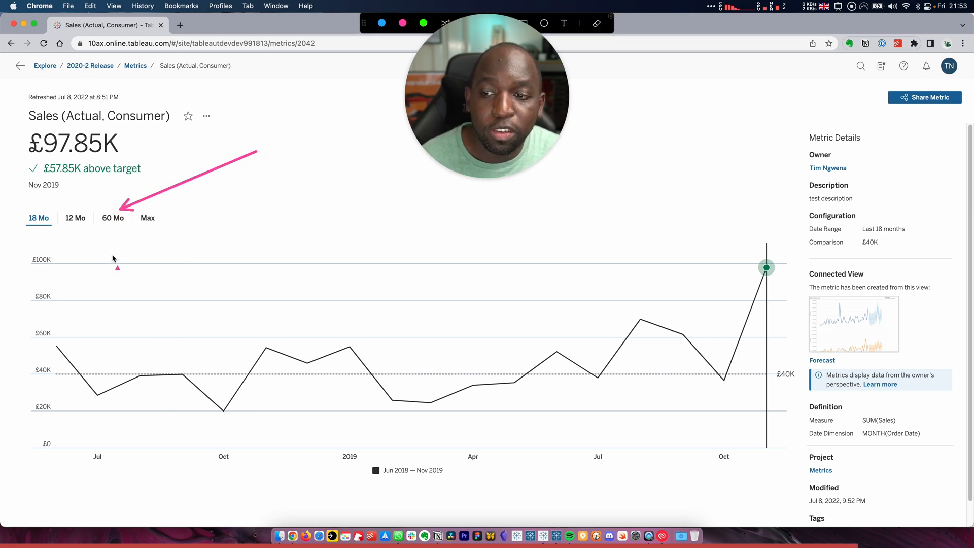
Step: View the chart across 12 Mo, 18 Mo and Max spans, ending on the last 12 months
click(97, 396)
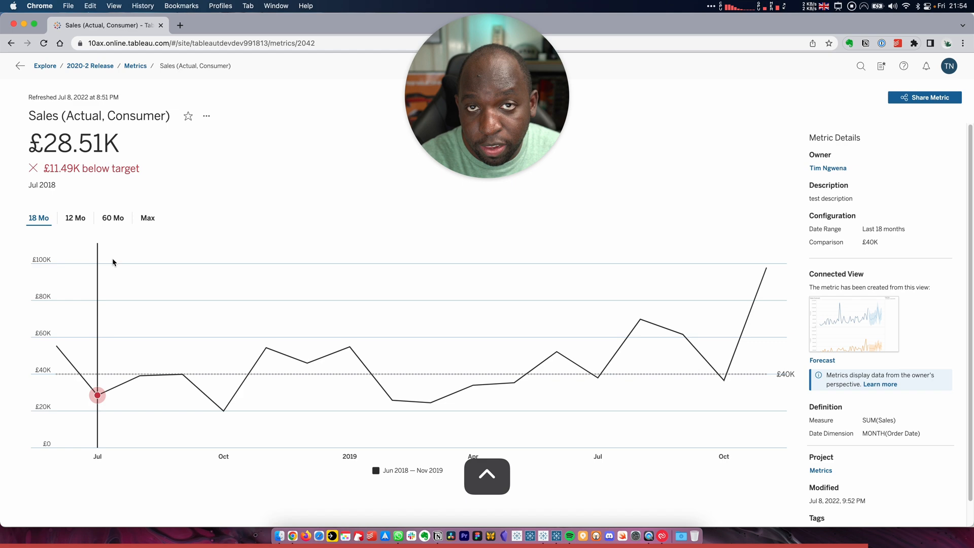
click(74, 217)
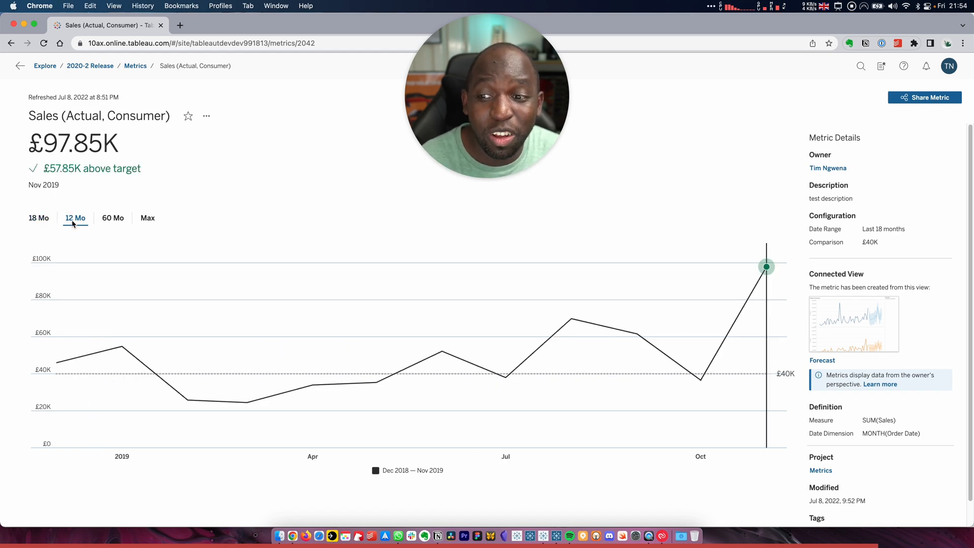
mouse_move(45, 234)
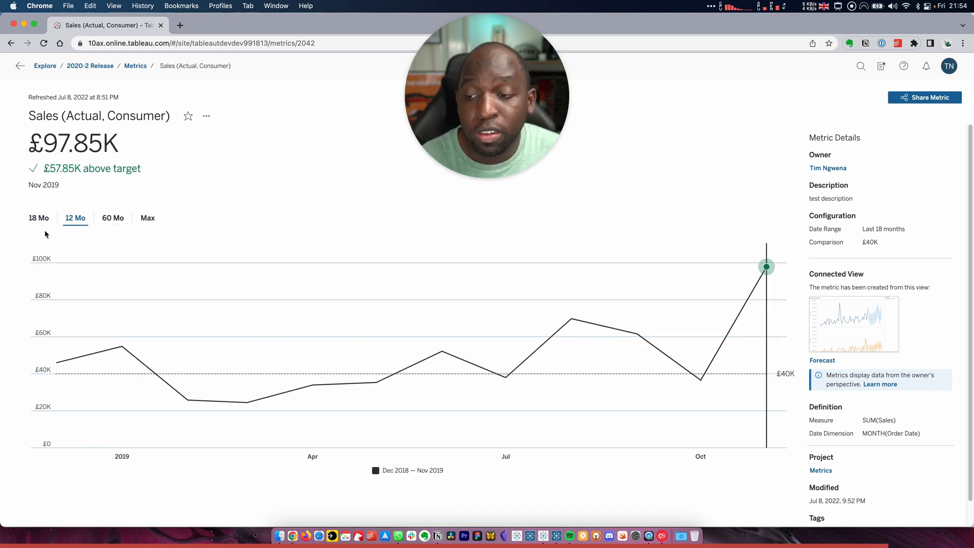
click(38, 218)
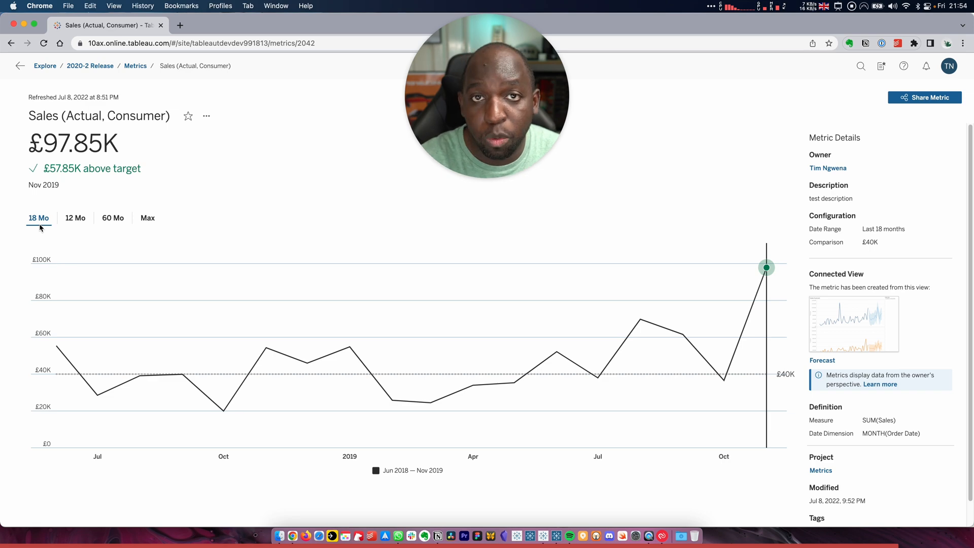
mouse_move(75, 224)
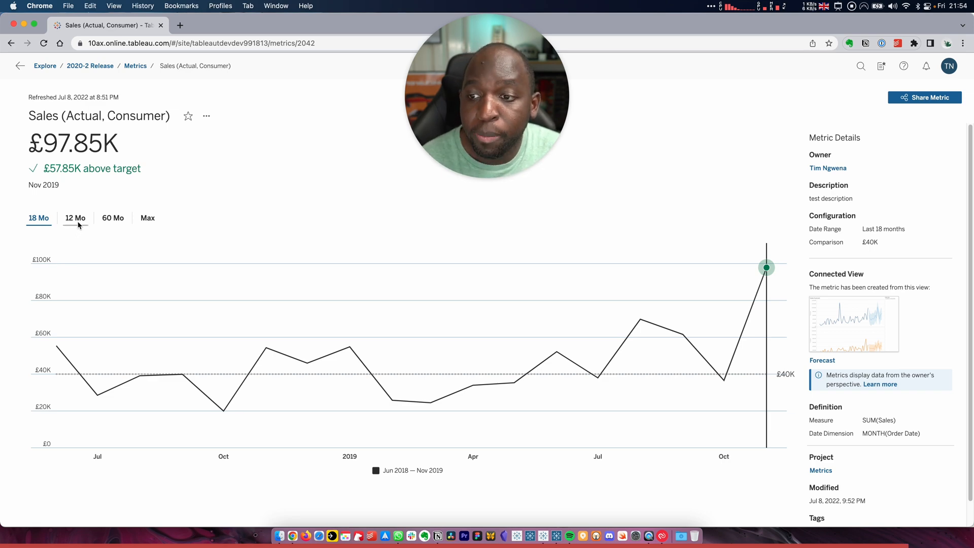
click(147, 218)
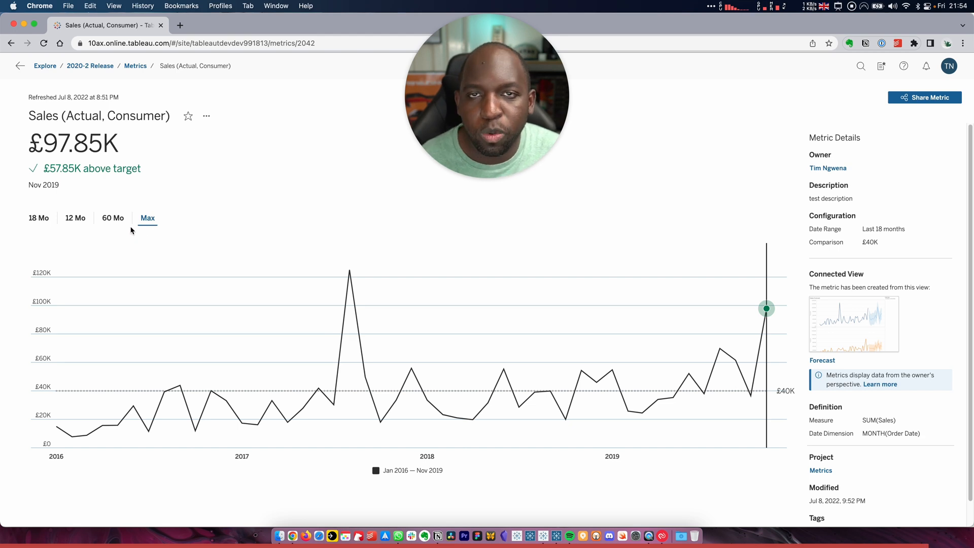
mouse_move(103, 224)
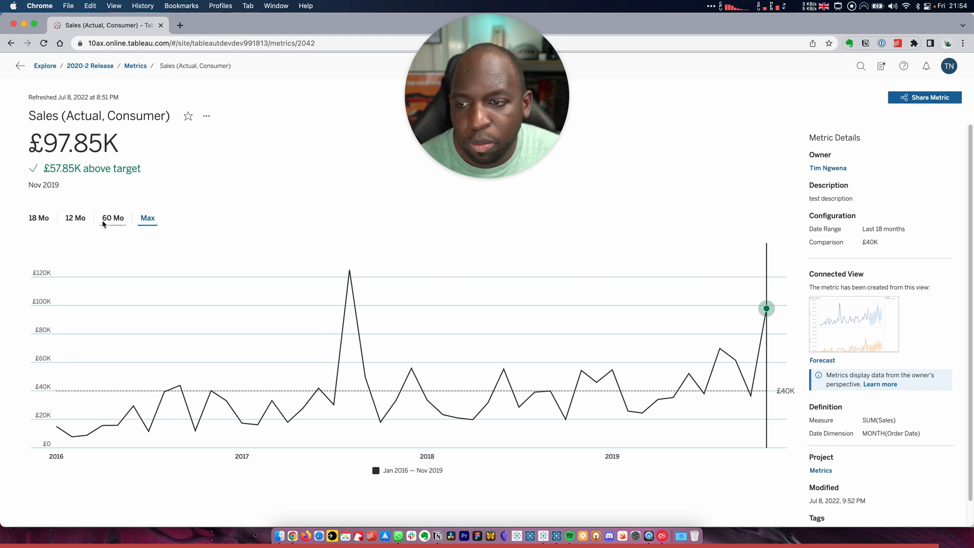
click(74, 218)
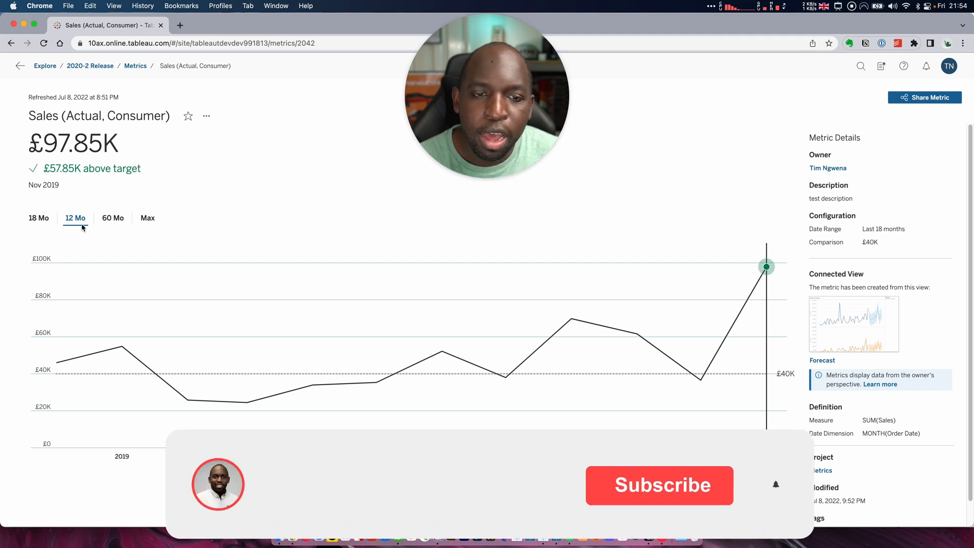
click(659, 485)
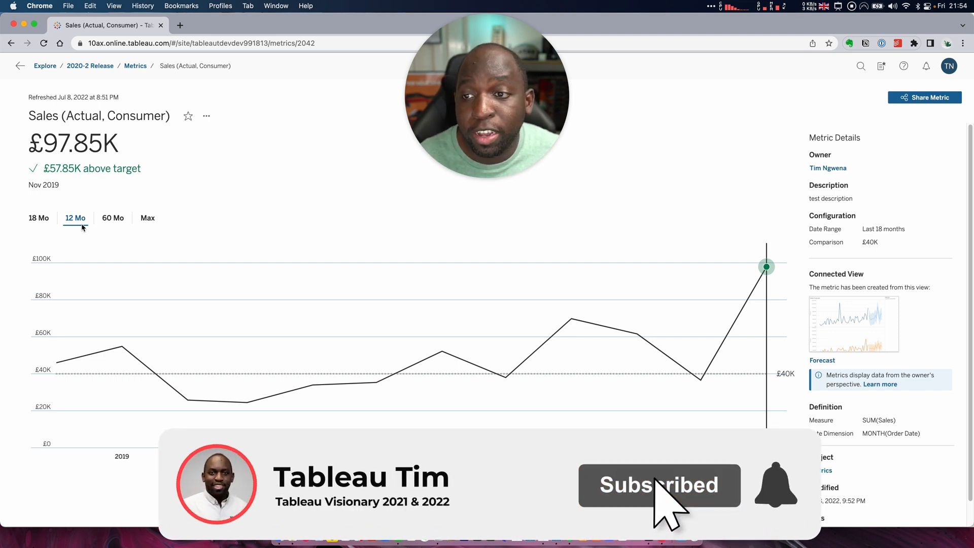